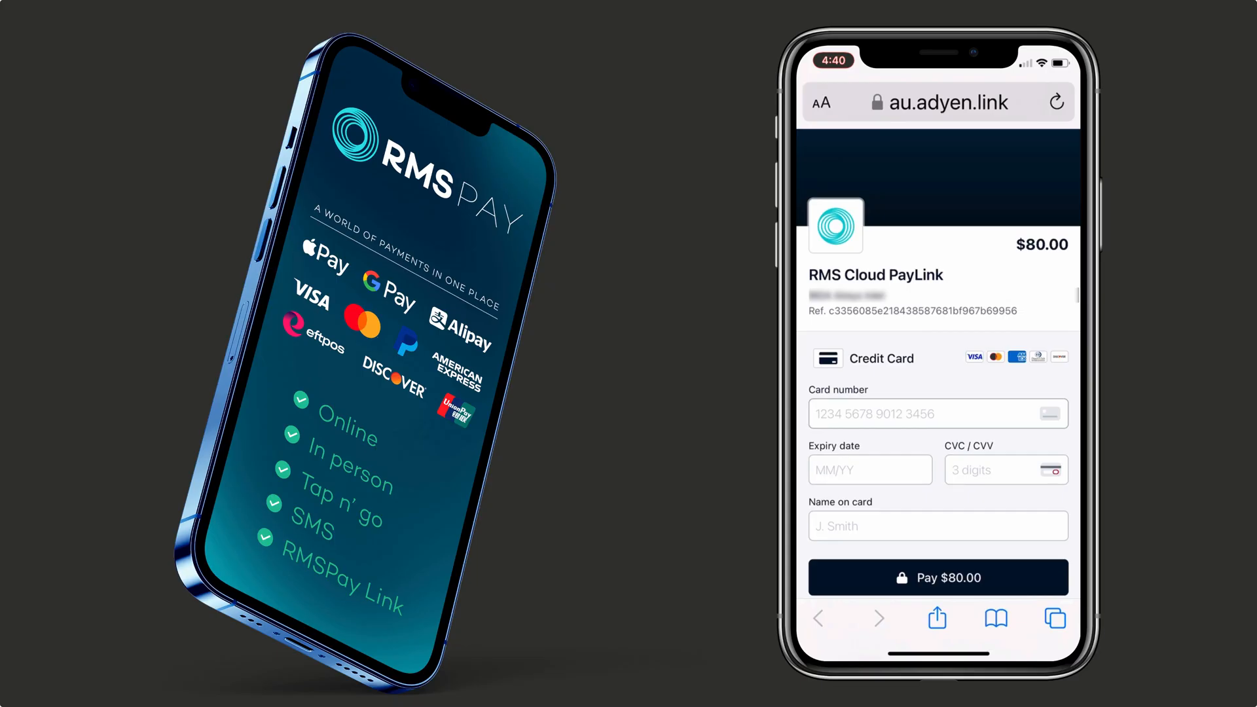
- Enter the card number digits on the PayLink payment page for the $80.00 charge
{"action": "left_click", "coordinate": [938, 414]}
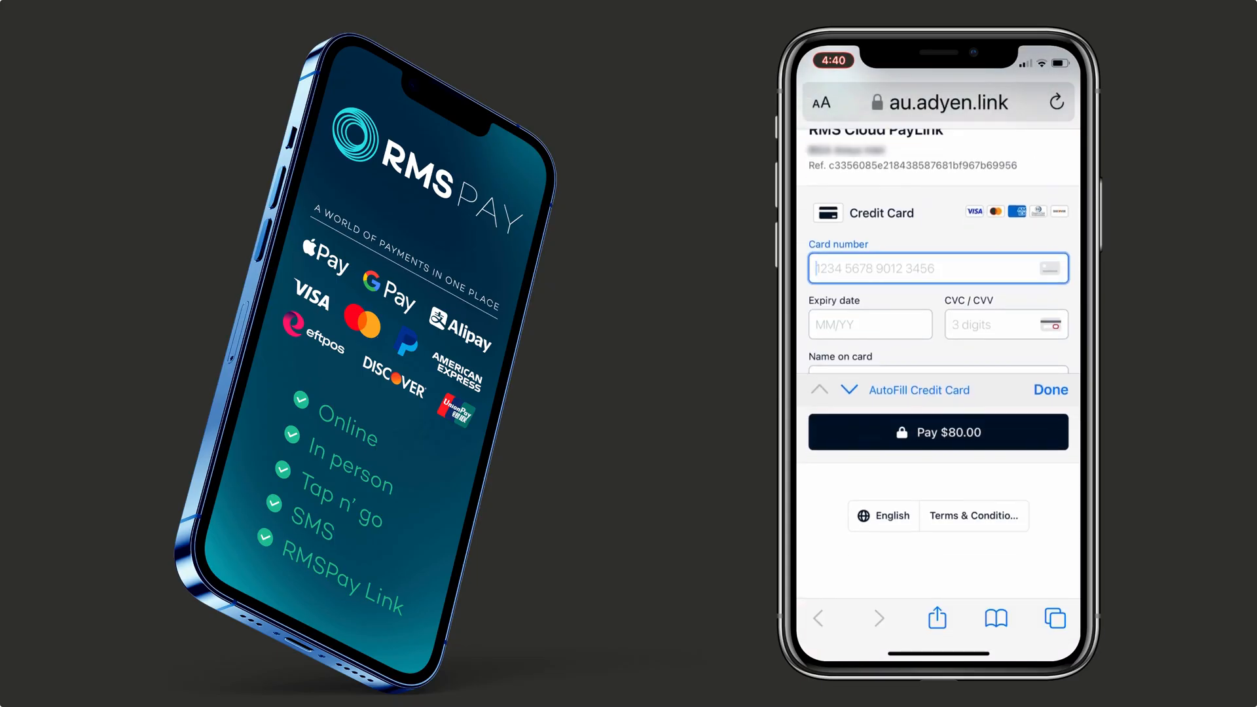
{"action": "type", "text": "111"}
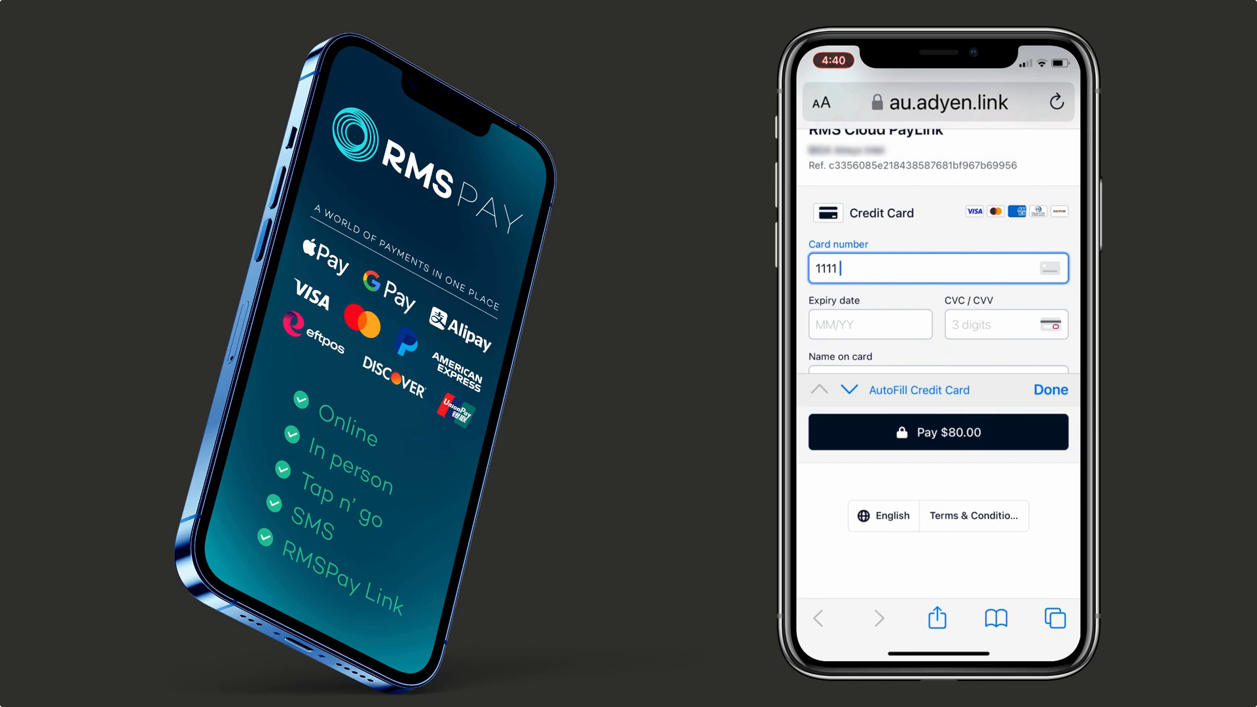
{"action": "type", "text": "111"}
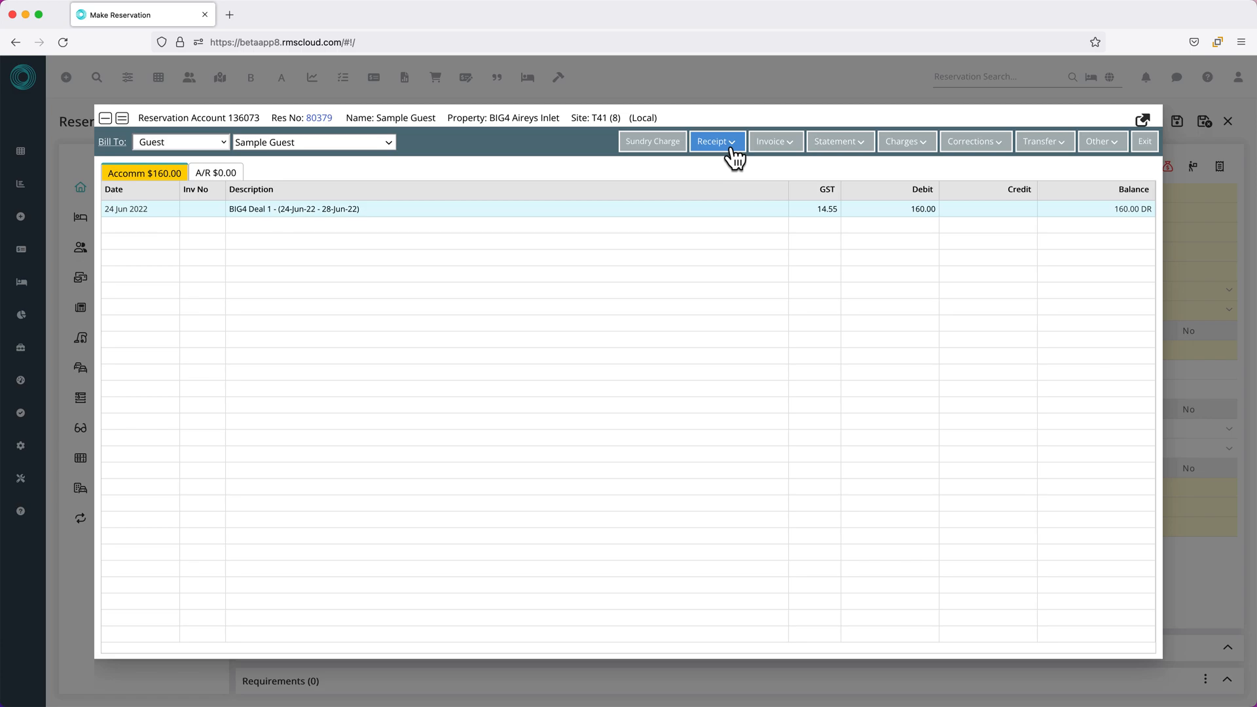
- Bring up the SMS Pay By Link form from the account's Receipt options, showing the $160.00 amount
{"action": "left_click", "coordinate": [717, 141]}
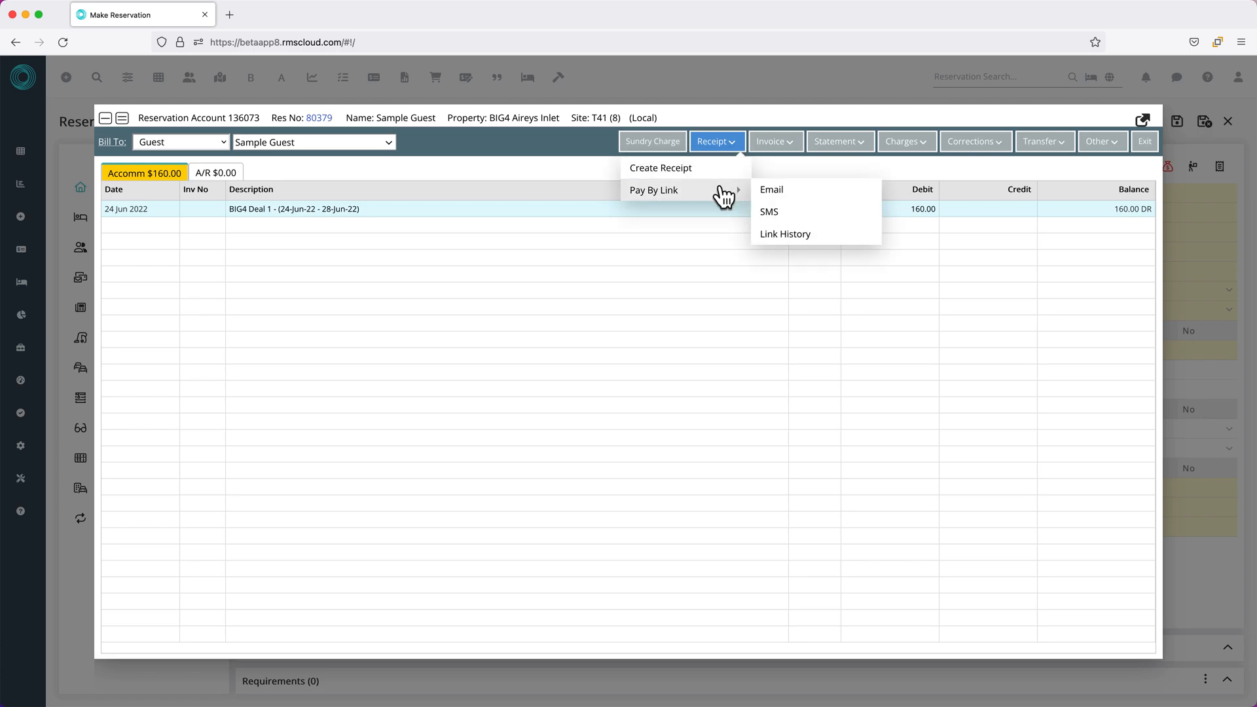
{"action": "mouse_move", "coordinate": [811, 225]}
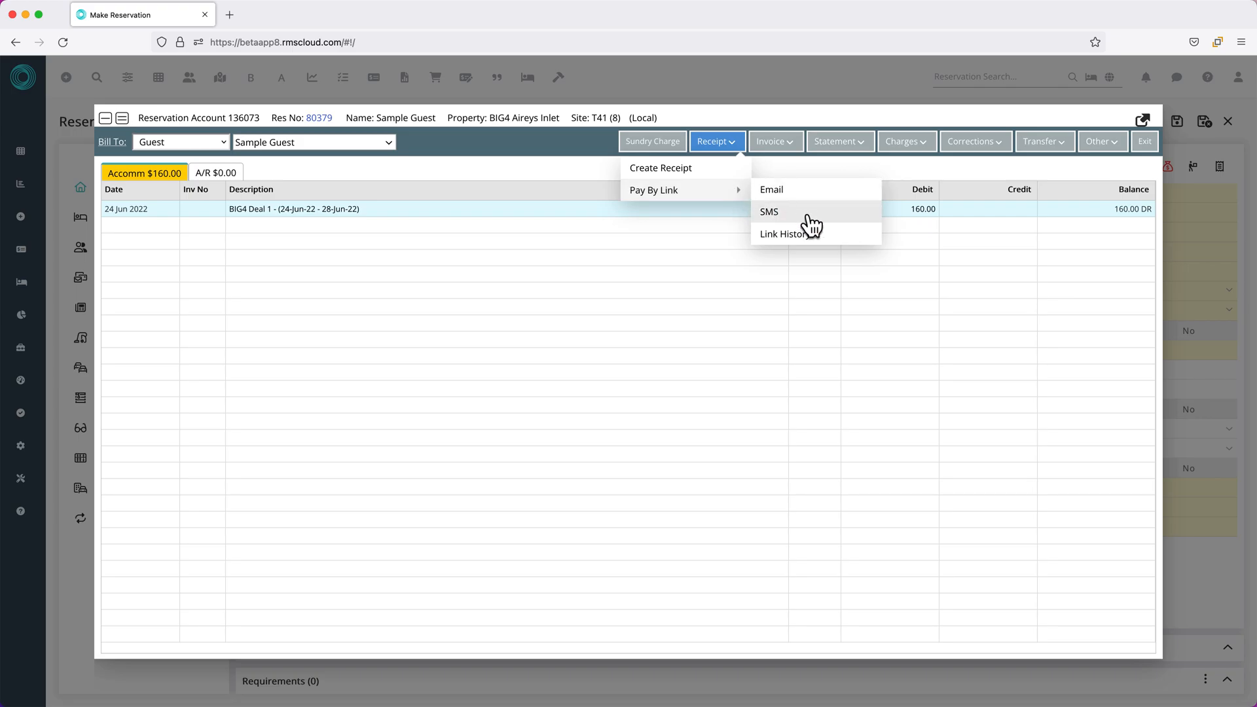
{"action": "left_click", "coordinate": [768, 211]}
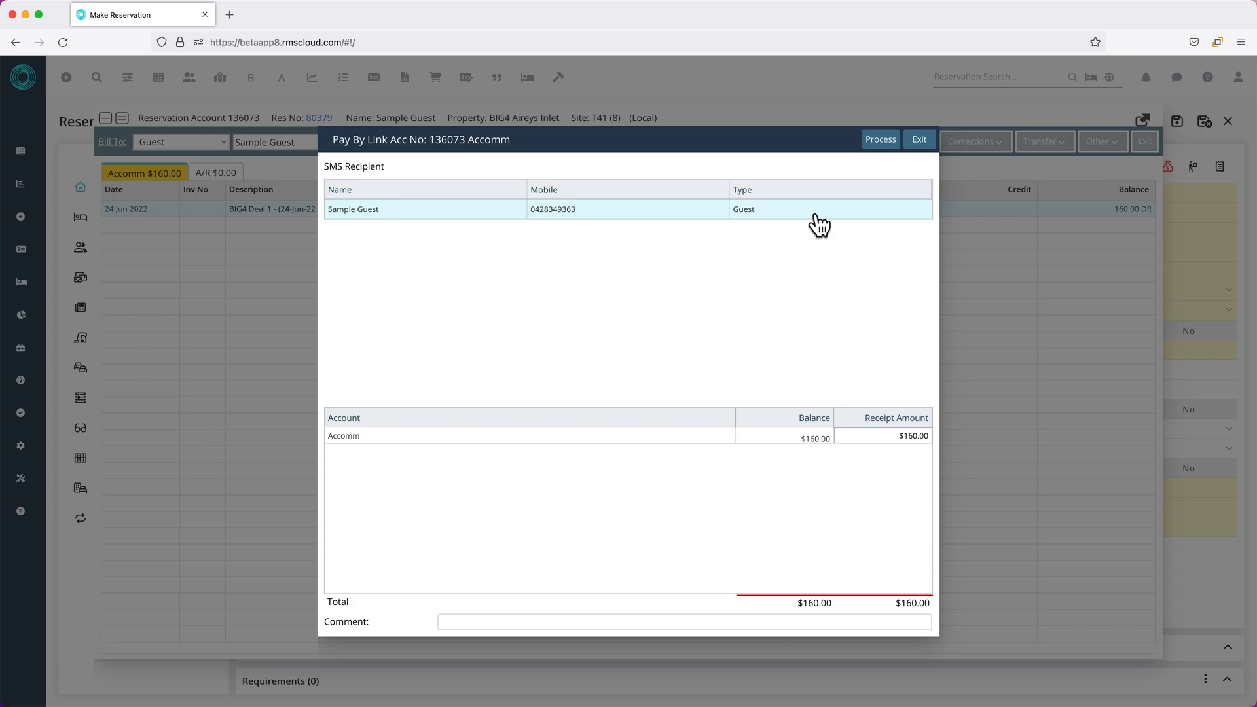
- Send the guest an $80.00 payment request with comment '50% Deposit' and confirm it
{"action": "type", "text": "80"}
{"action": "left_click", "coordinate": [685, 622]}
{"action": "type", "text": "50% Deposit"}
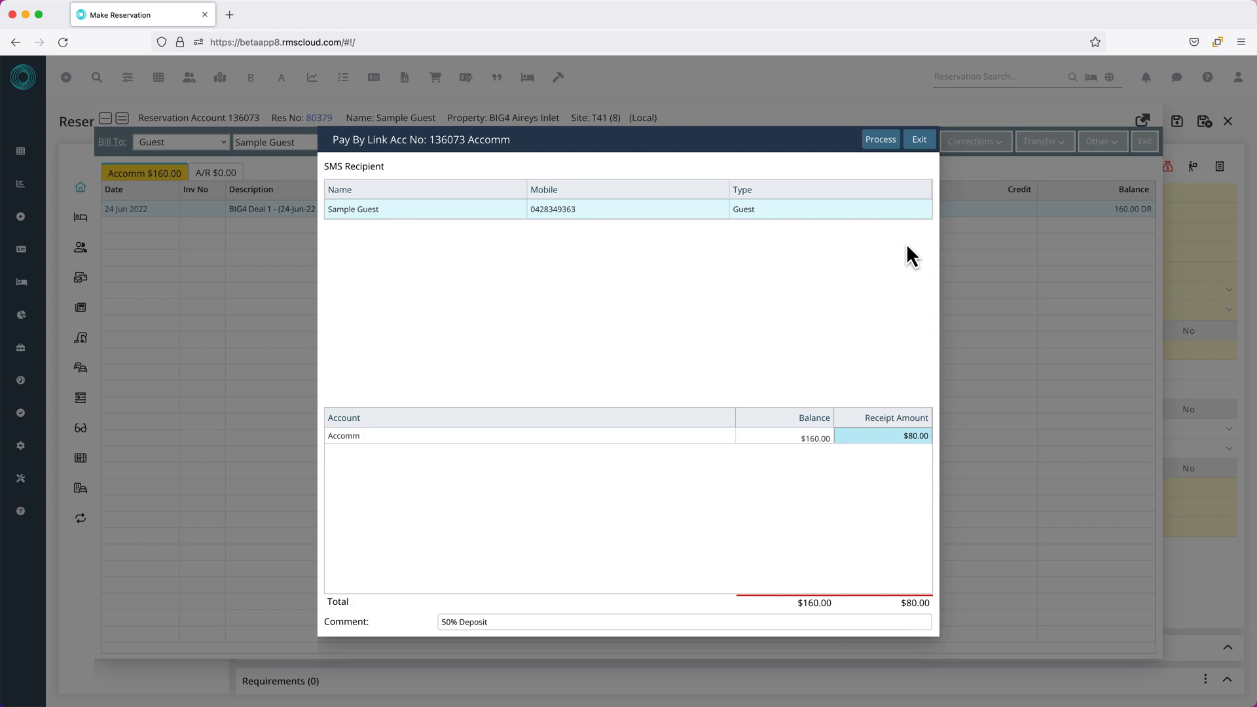
{"action": "left_click", "coordinate": [880, 138]}
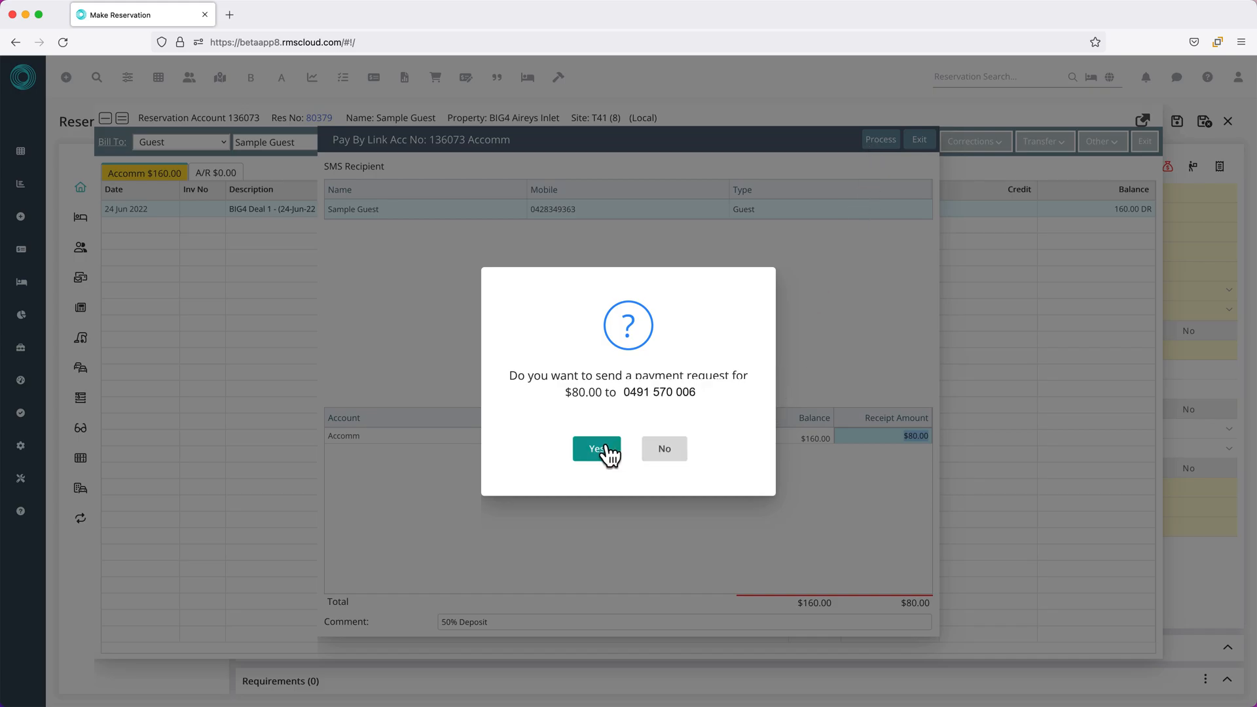
{"action": "left_click", "coordinate": [597, 448]}
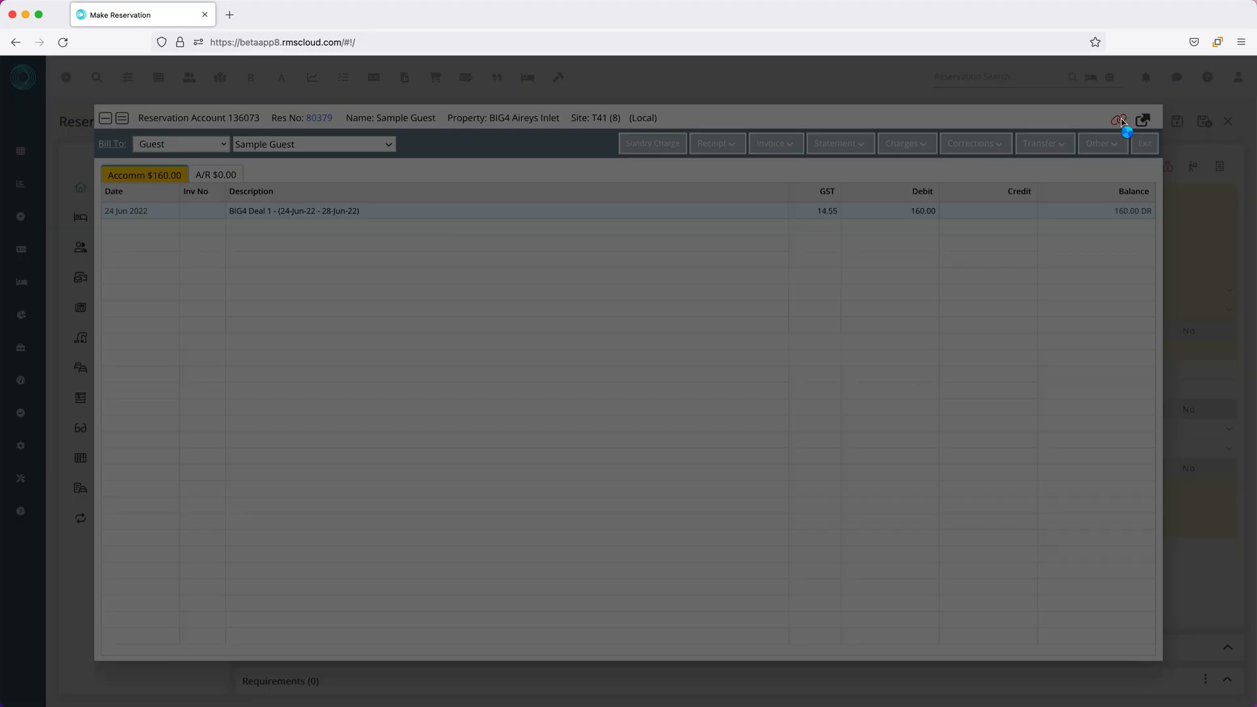
- Cancel the pending $80.00 payment link from the Pay By Link - Pending list and confirm
{"action": "left_click", "coordinate": [1118, 121]}
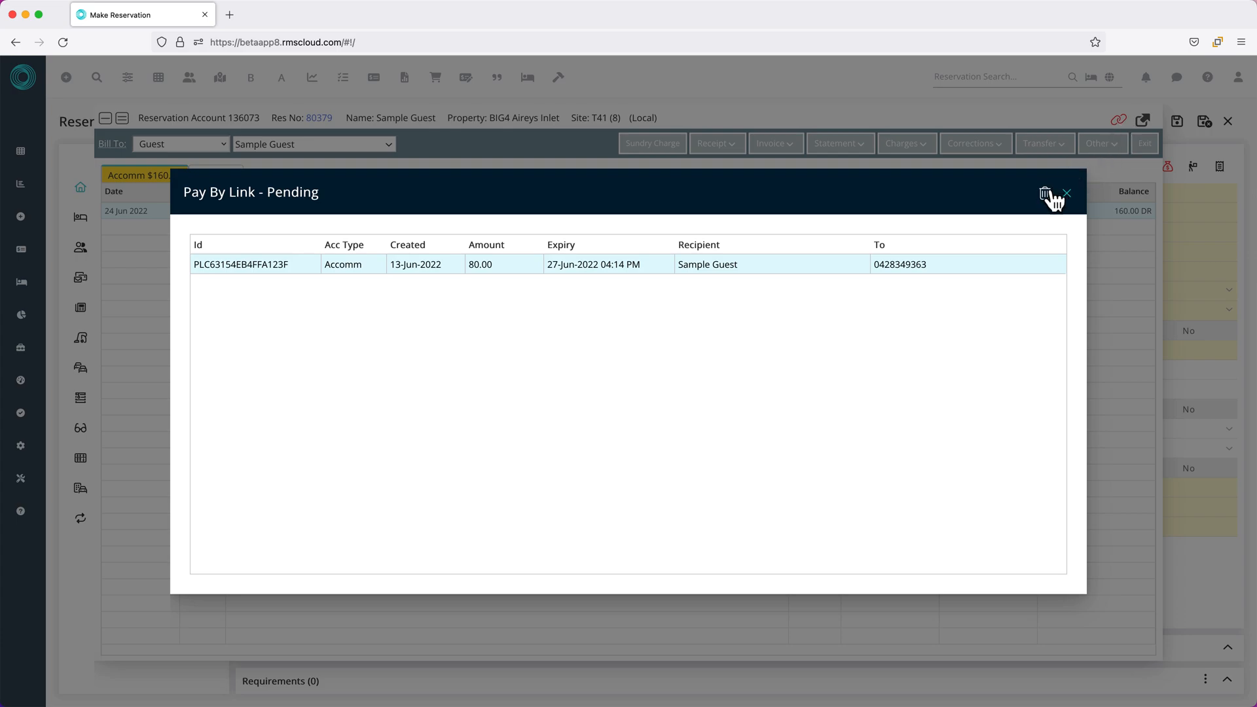
{"action": "left_click", "coordinate": [1045, 193]}
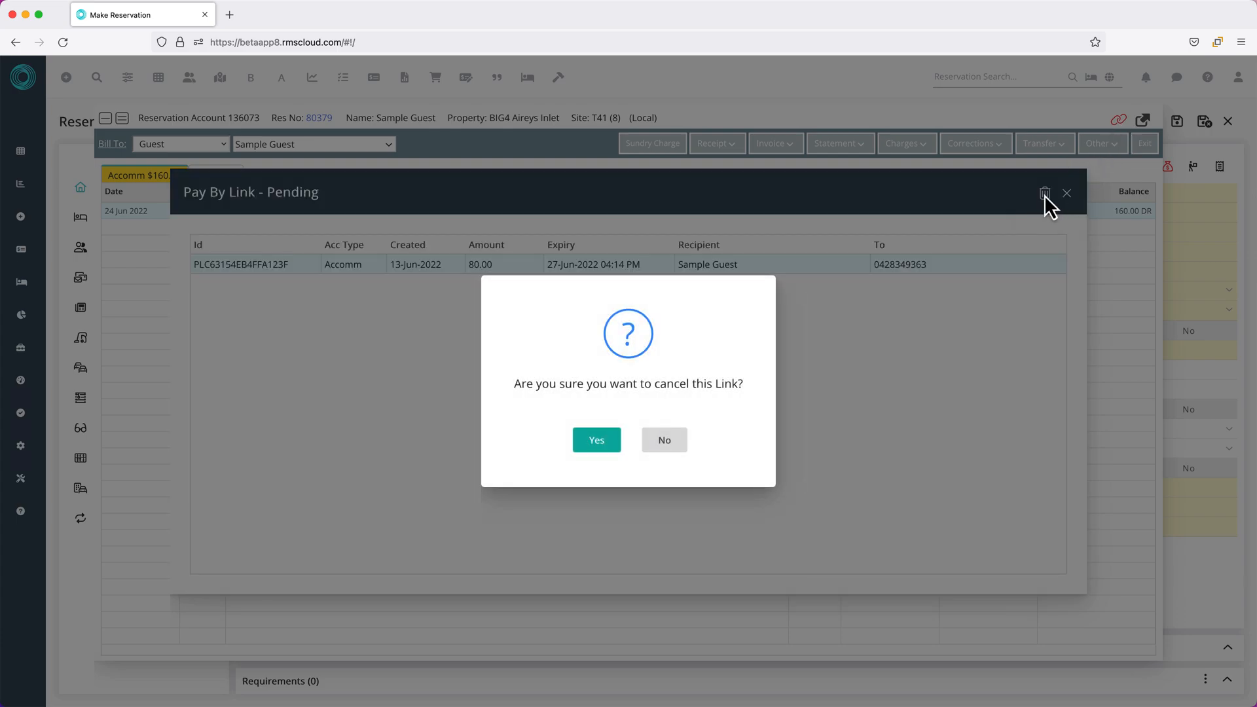
{"action": "left_click", "coordinate": [597, 440]}
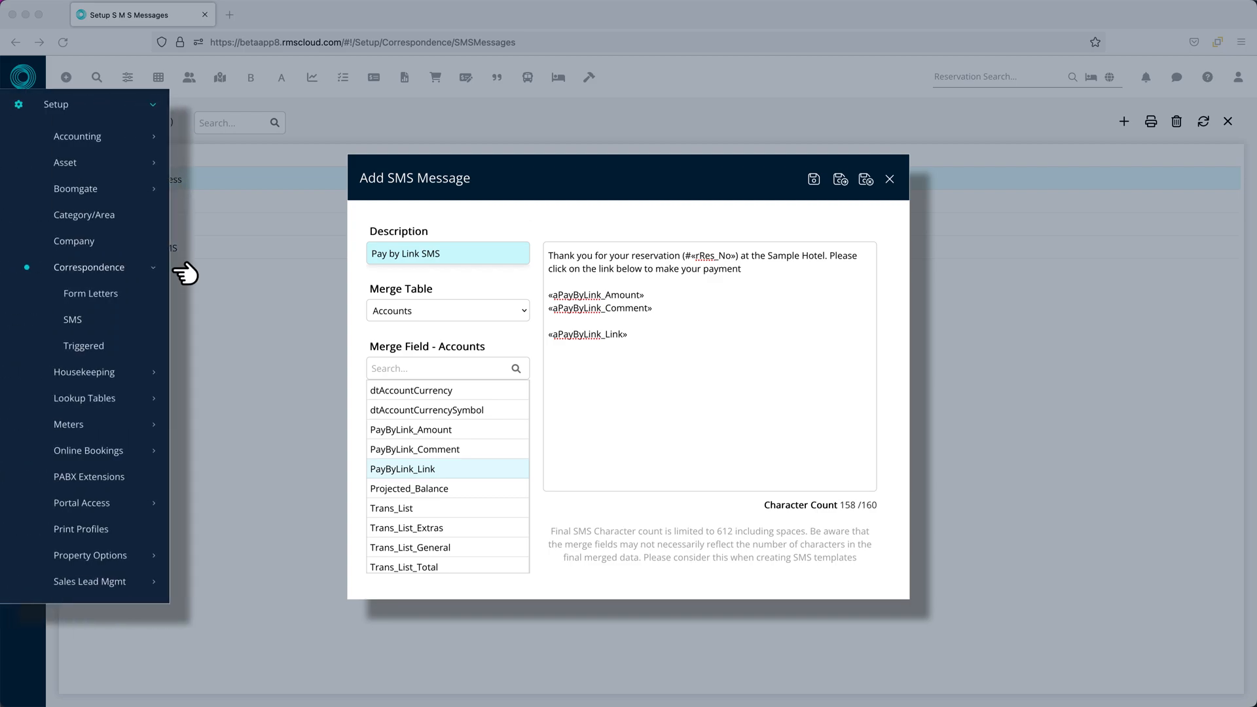
{"action": "mouse_move", "coordinate": [101, 321]}
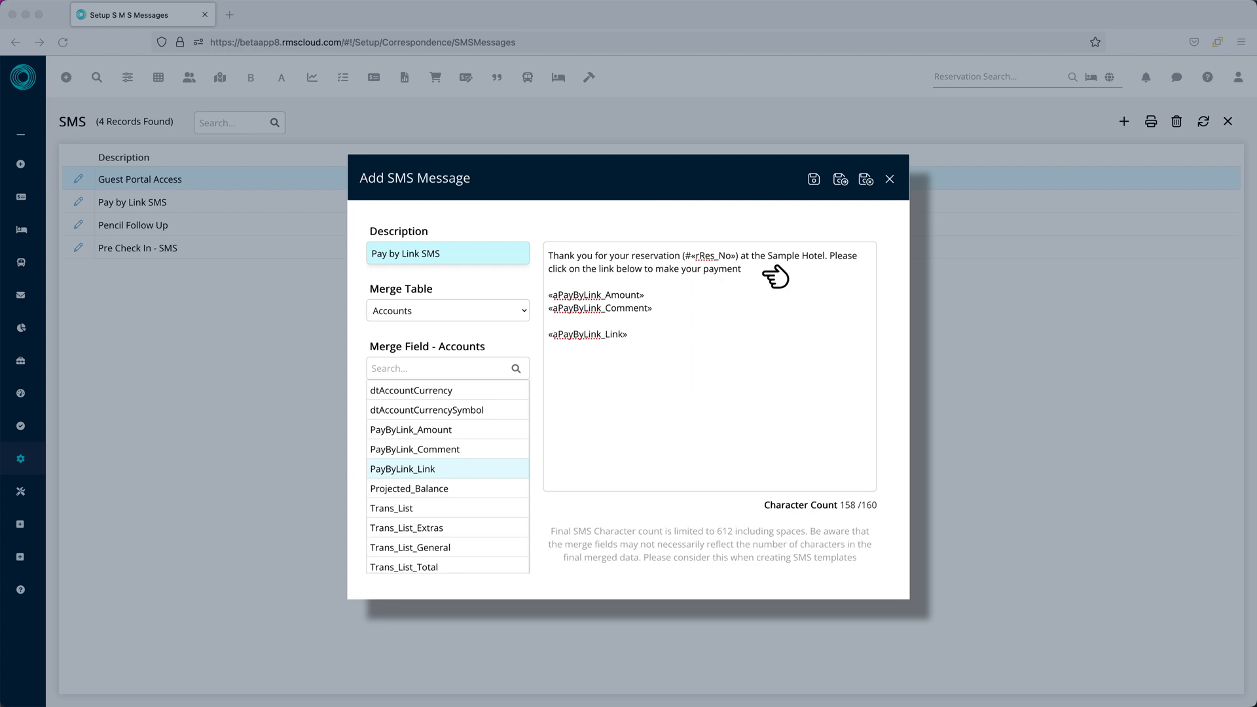
{"action": "mouse_move", "coordinate": [759, 261]}
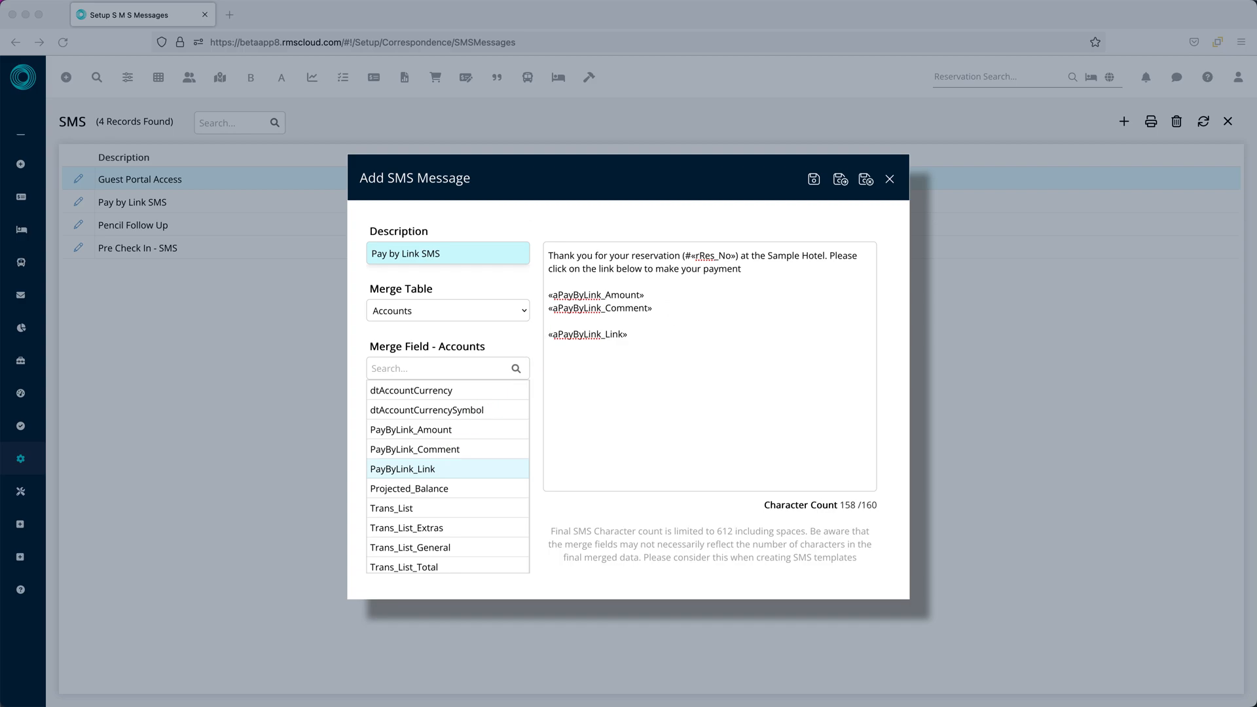
{"action": "mouse_move", "coordinate": [892, 178]}
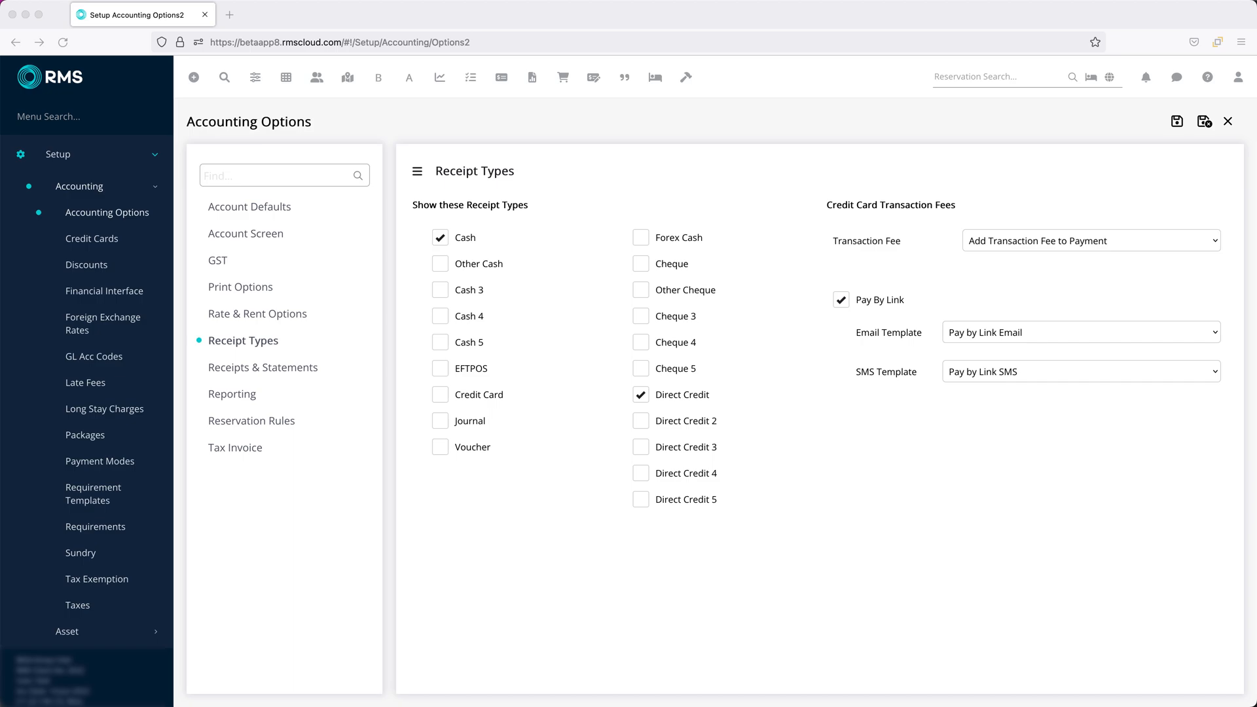
{"action": "mouse_move", "coordinate": [133, 154]}
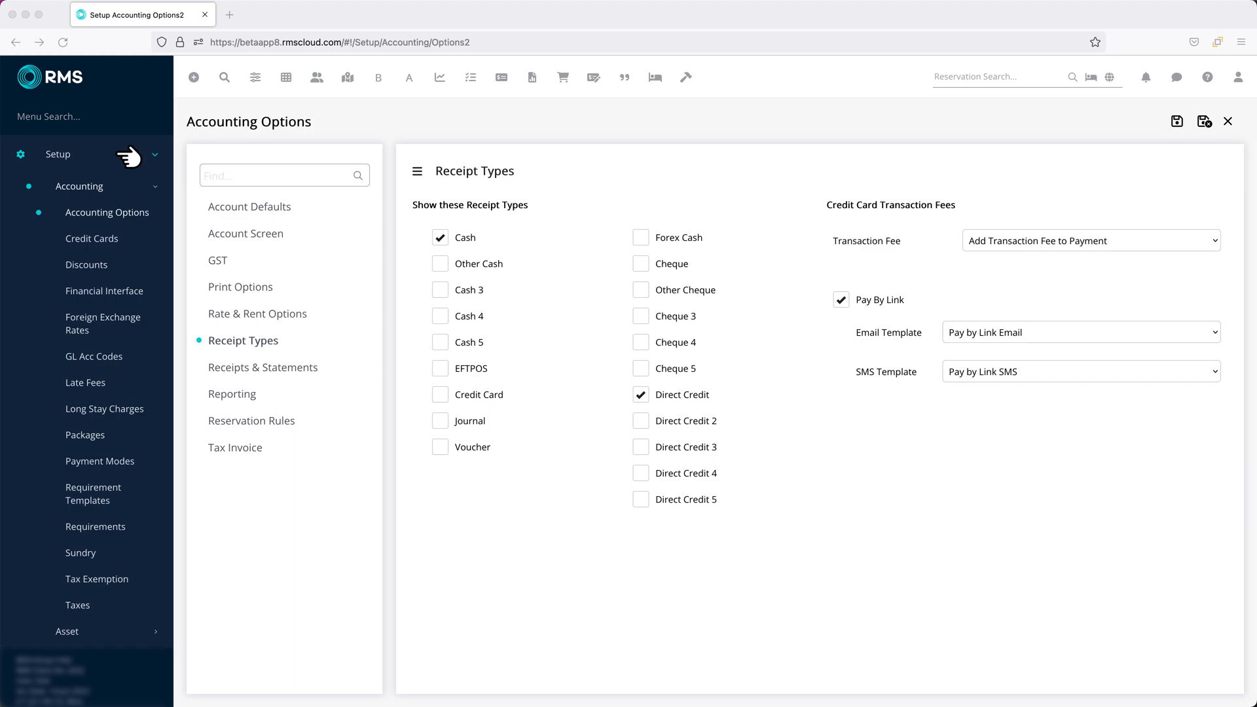
{"action": "mouse_move", "coordinate": [137, 194]}
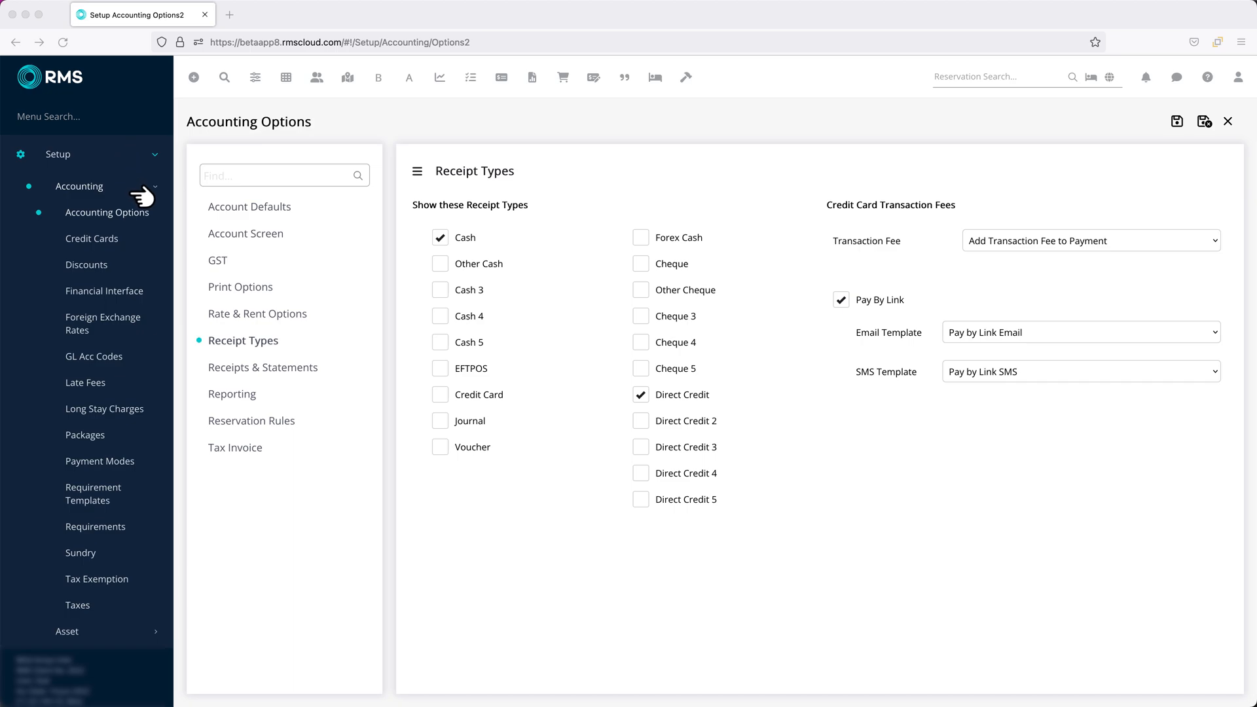
{"action": "mouse_move", "coordinate": [300, 340]}
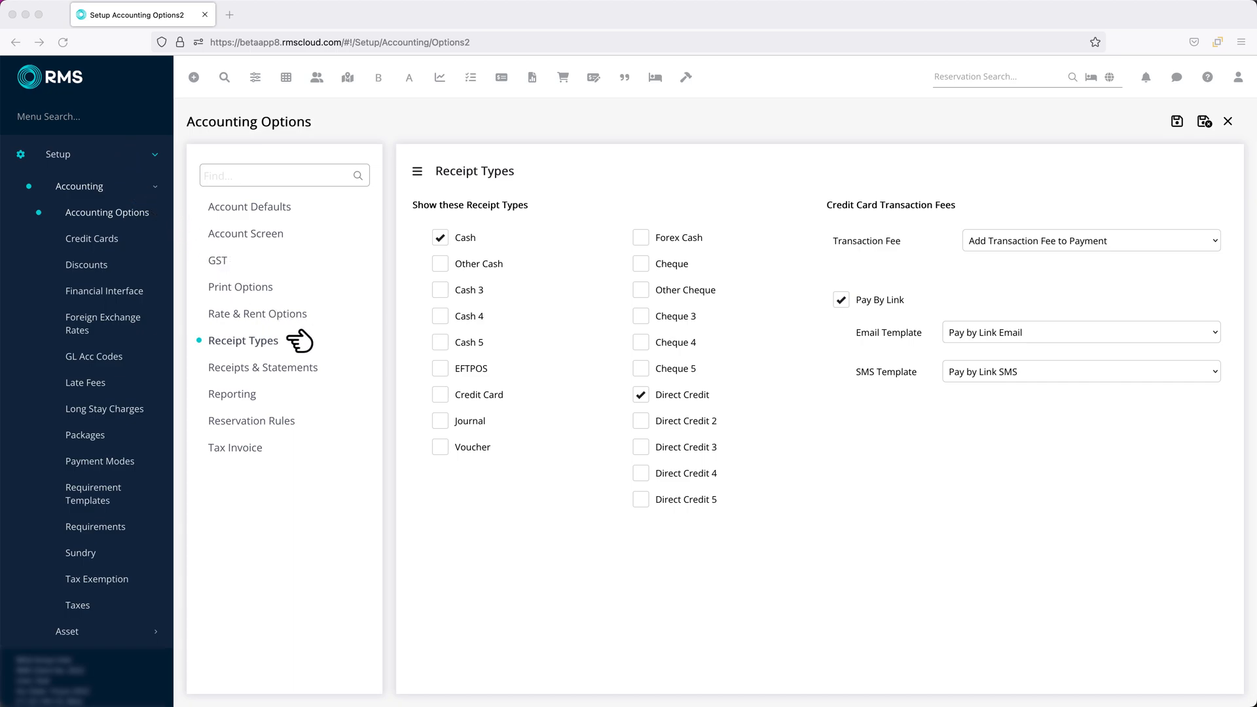
{"action": "mouse_move", "coordinate": [929, 304]}
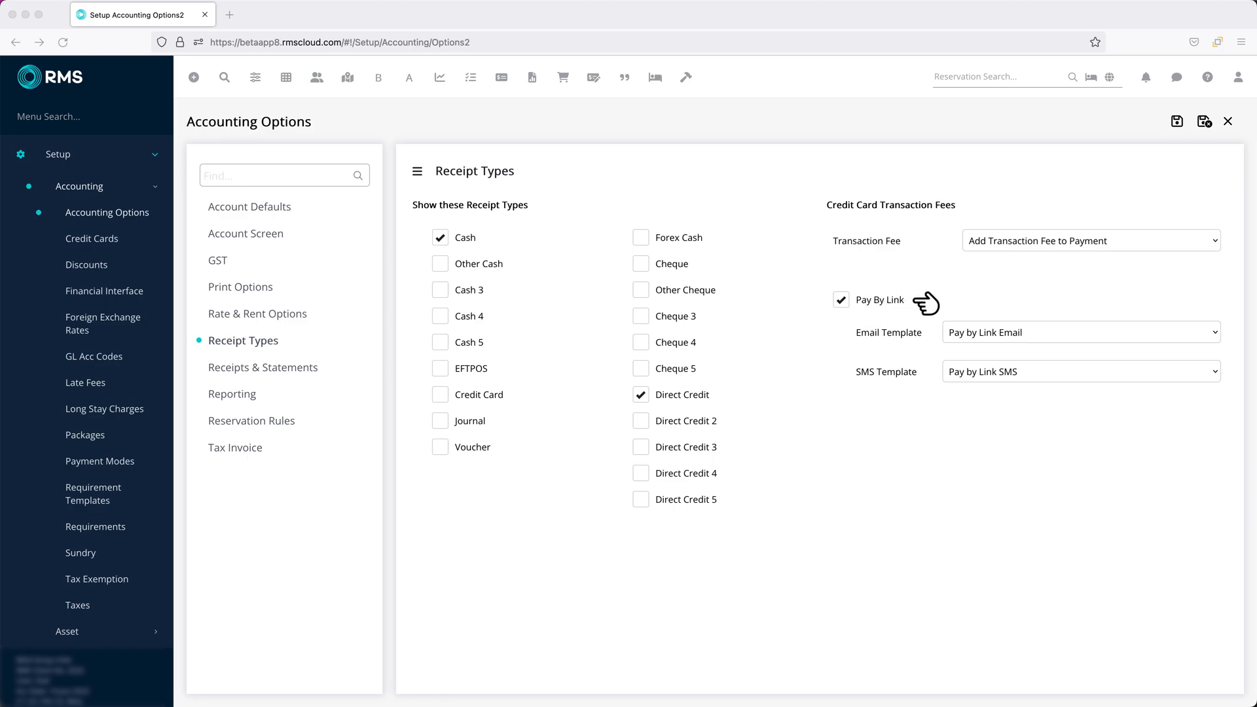